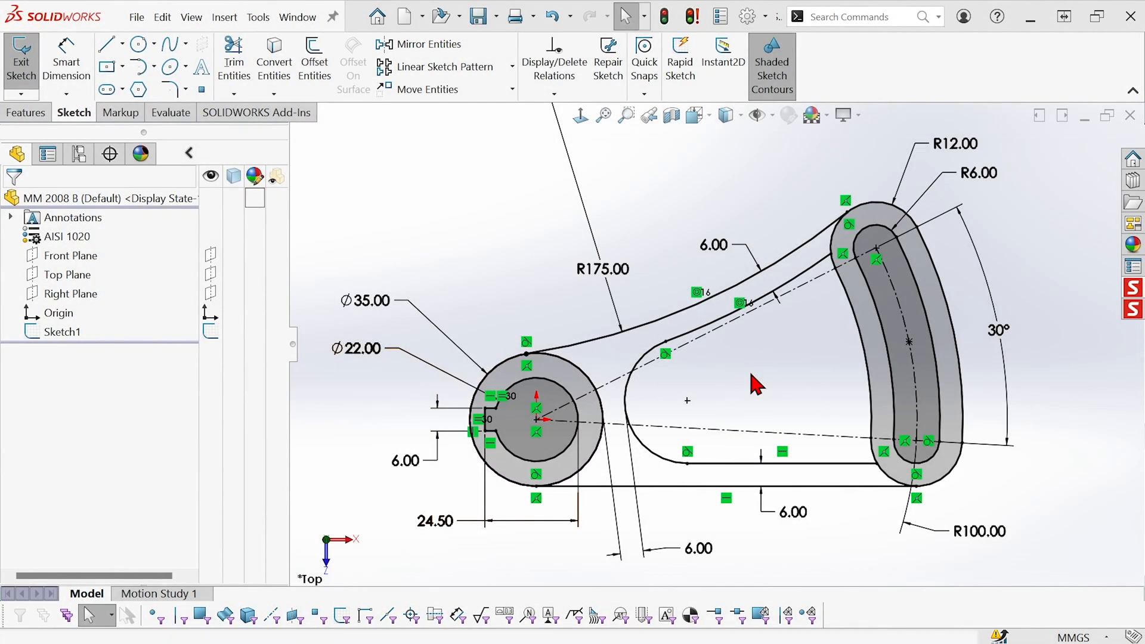
mouse_move(843, 394)
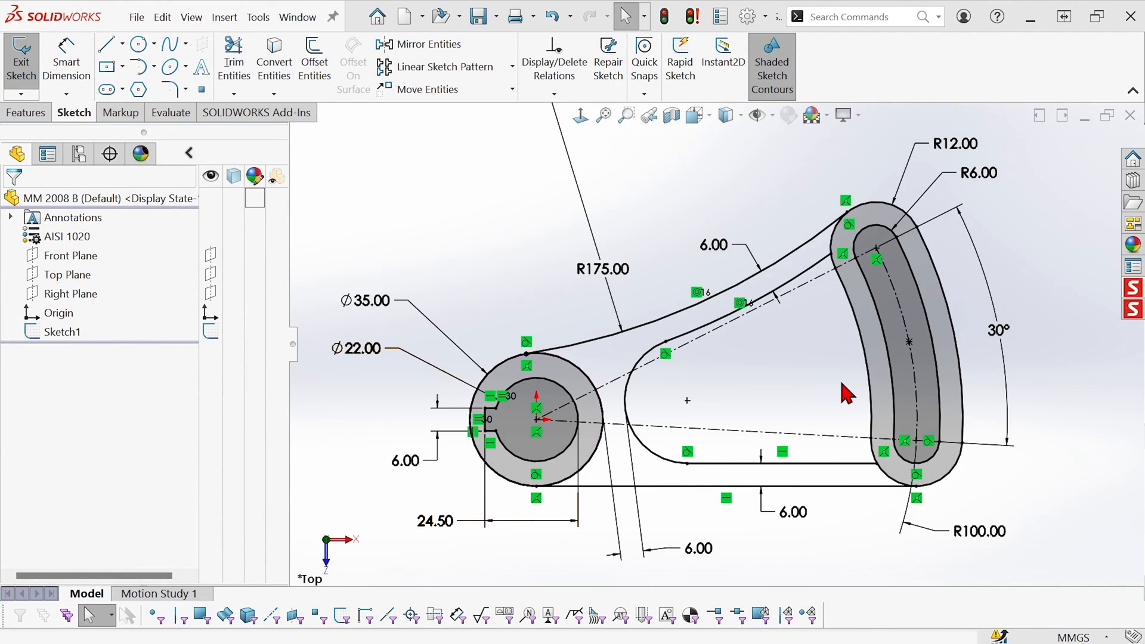
mouse_move(829, 431)
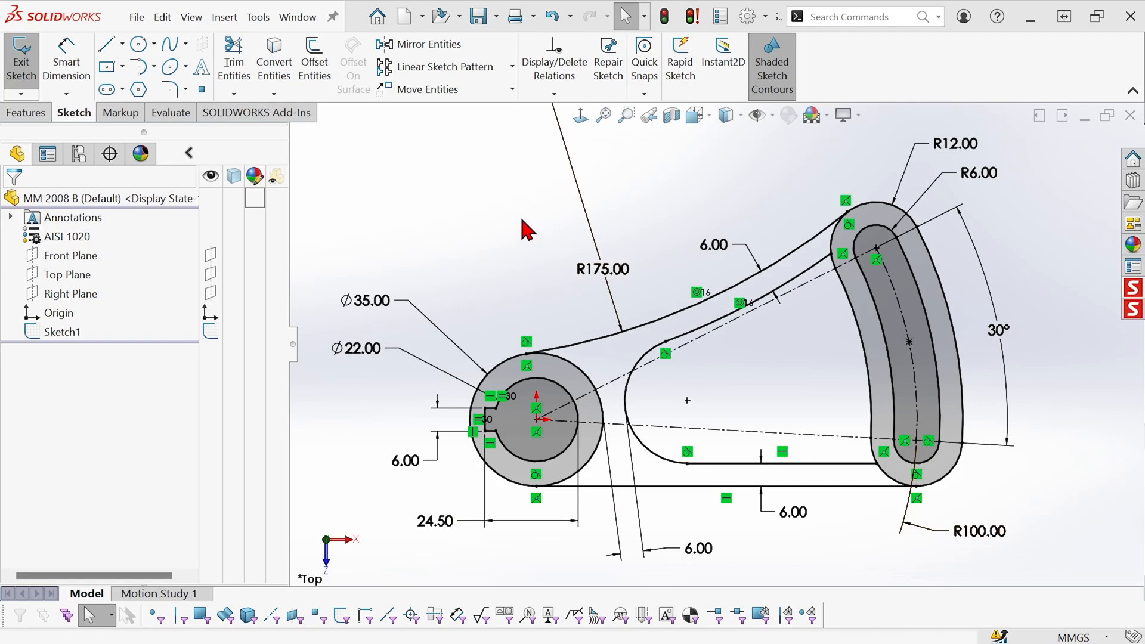
- Switch to the Features commands with the dimensioned link-arm sketch still shown
click(25, 112)
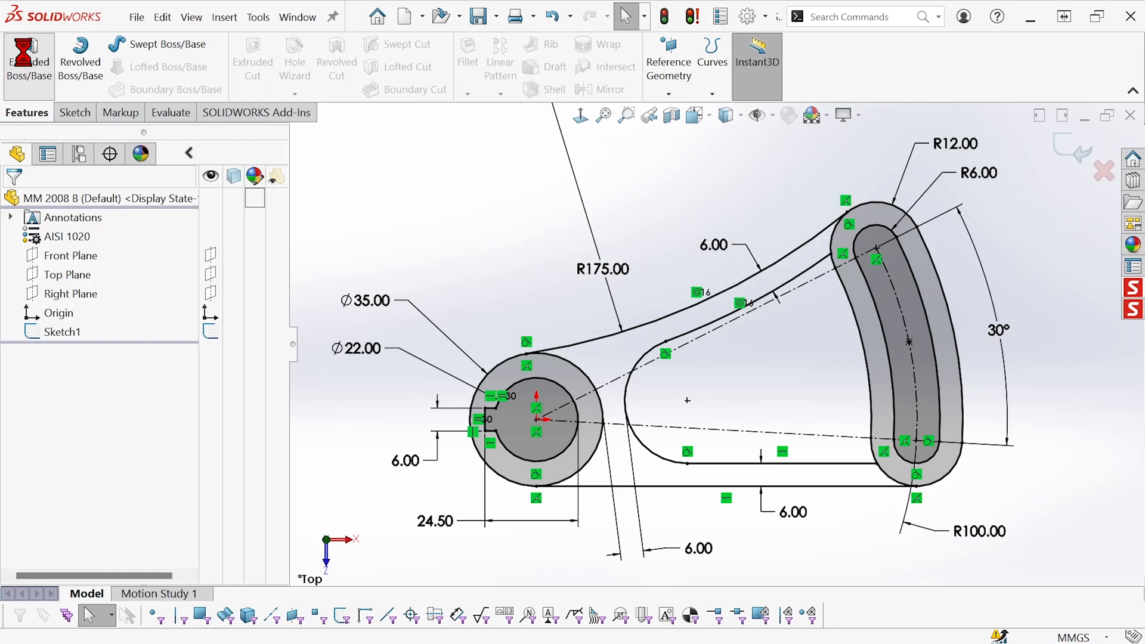
- Start an Extruded Boss/Base on the link-arm sketch, default 15 mm blind depth
click(28, 60)
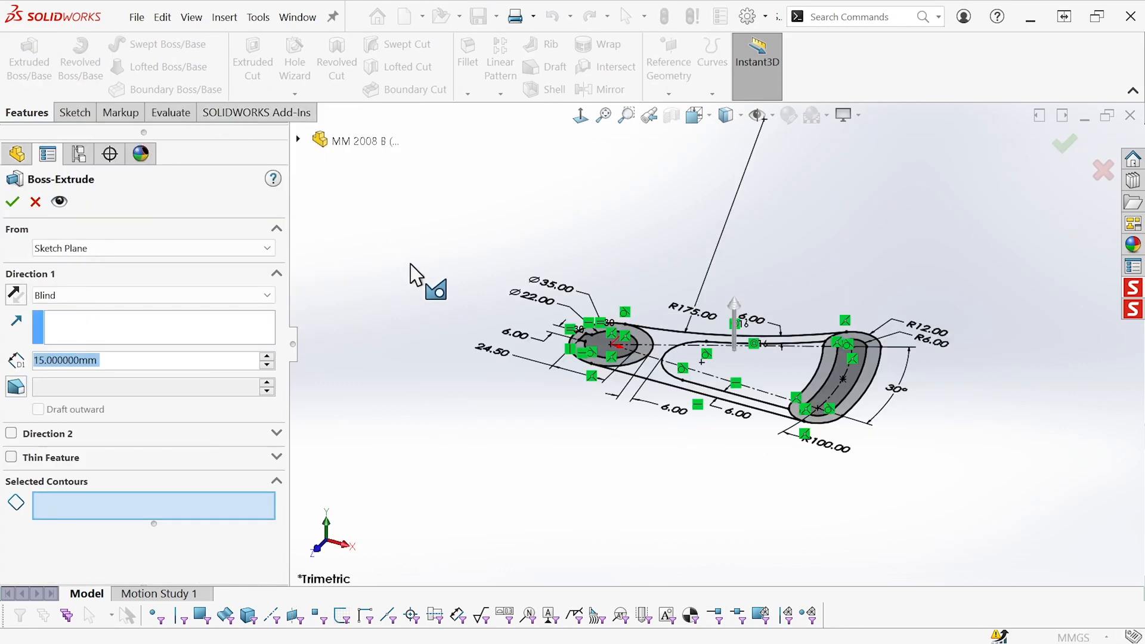
mouse_move(416, 288)
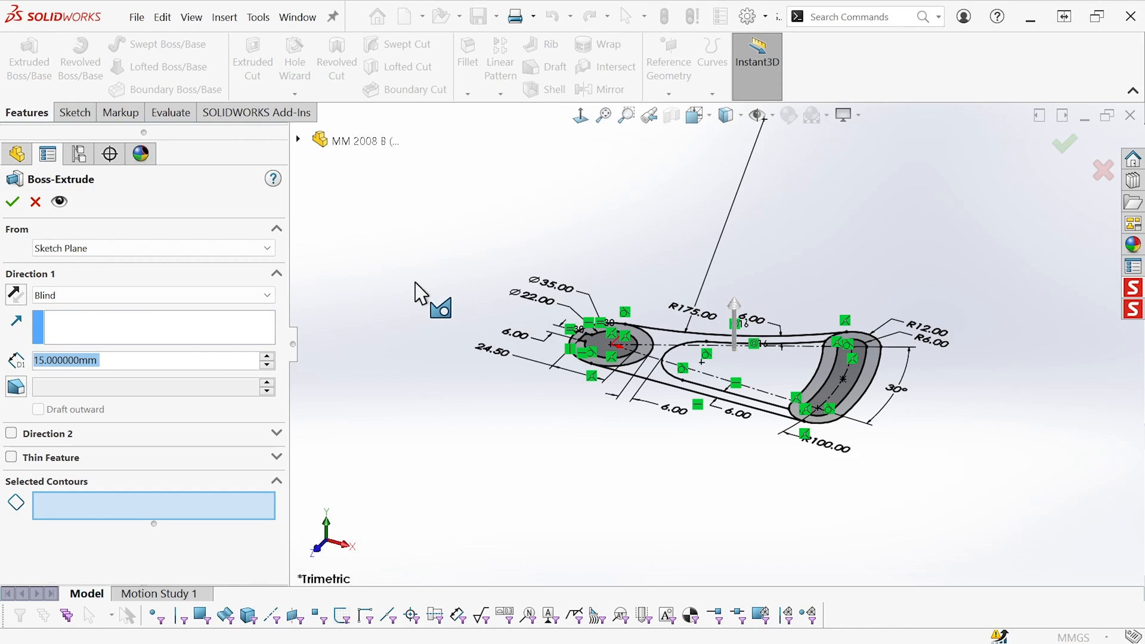
mouse_move(354, 427)
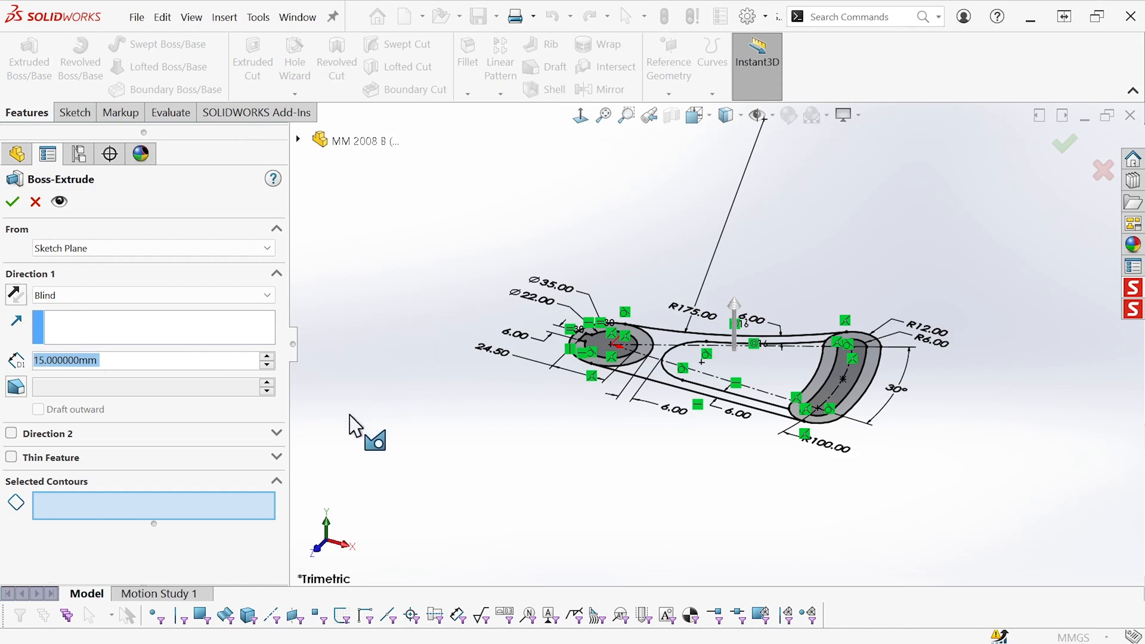
mouse_move(70, 506)
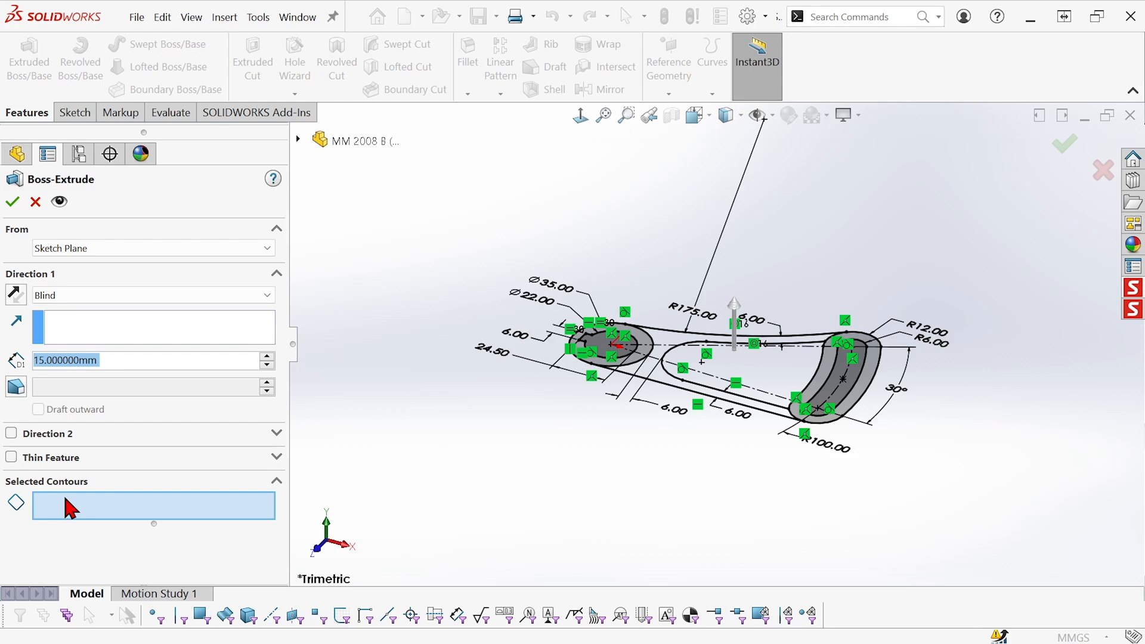
mouse_move(73, 515)
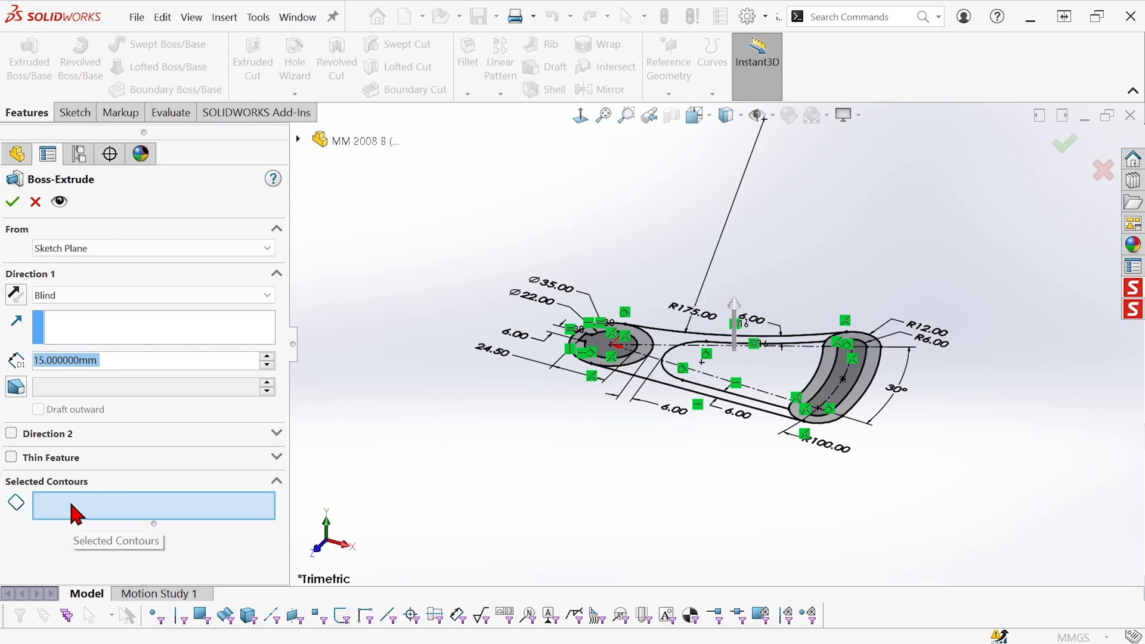
mouse_move(87, 513)
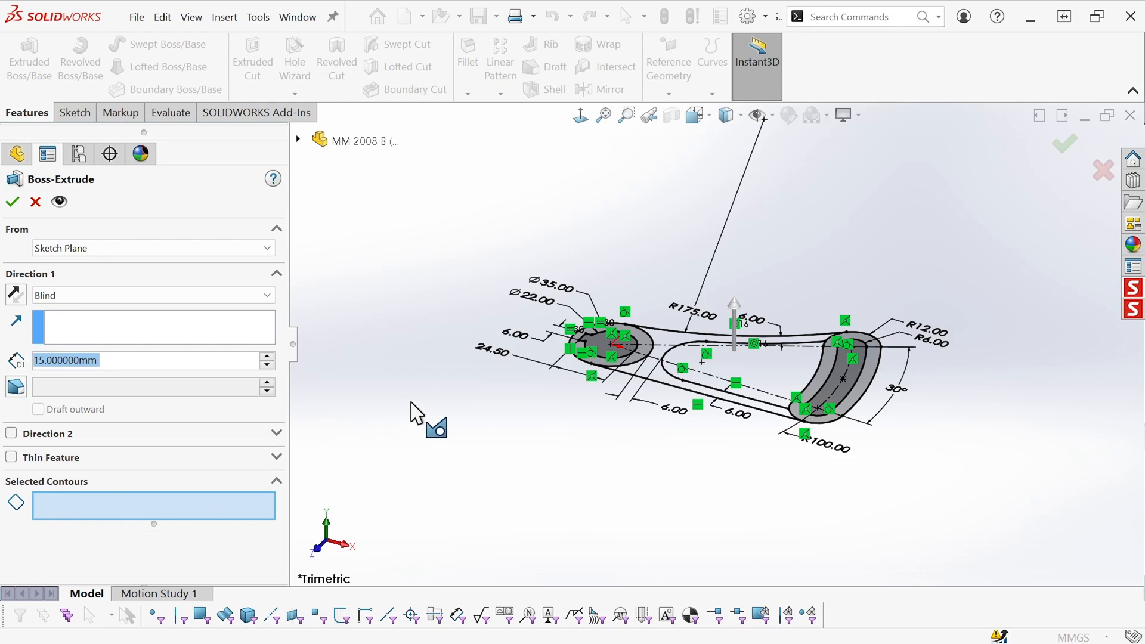
mouse_move(458, 420)
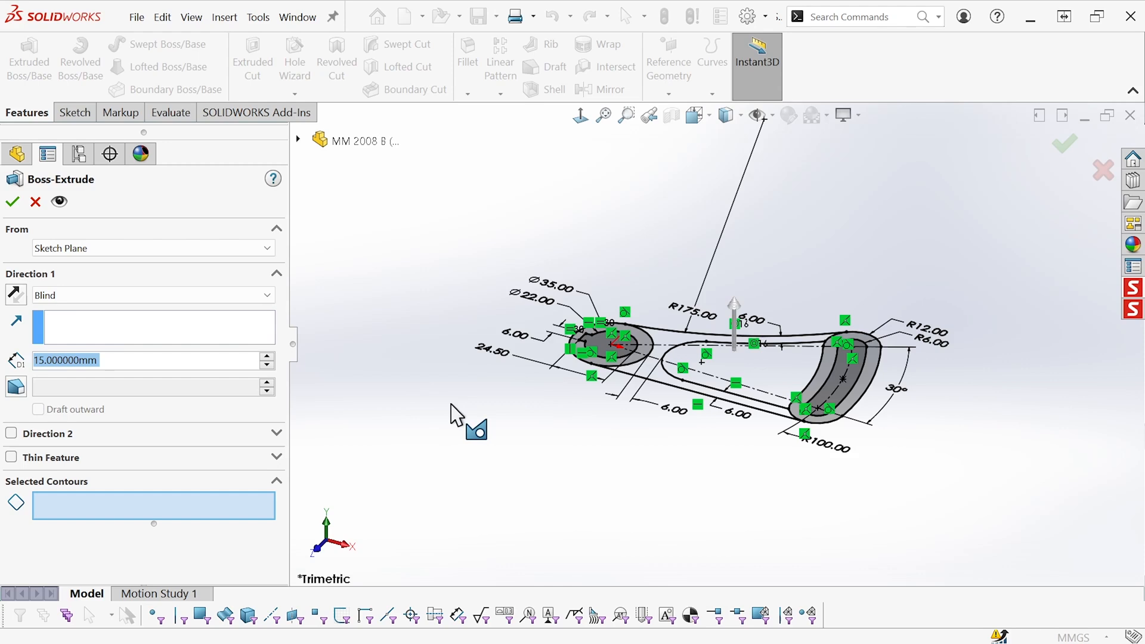
mouse_move(698, 406)
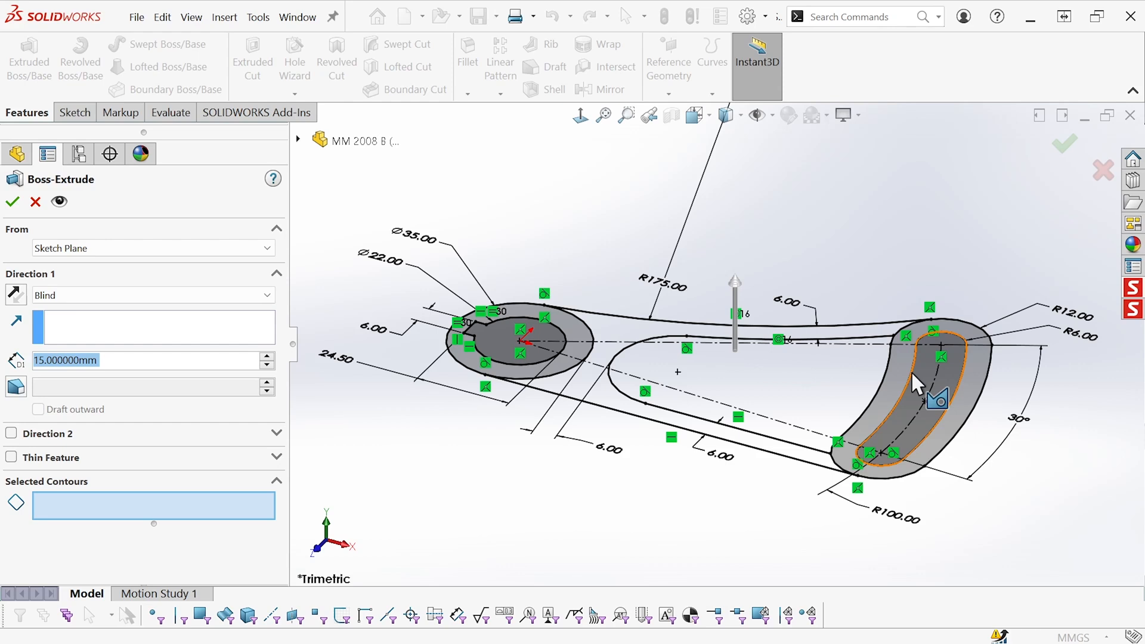
- Extrude only Sketch1-Region<1>, the triangular web, 14 mm blind as Boss-Extrude1
click(913, 379)
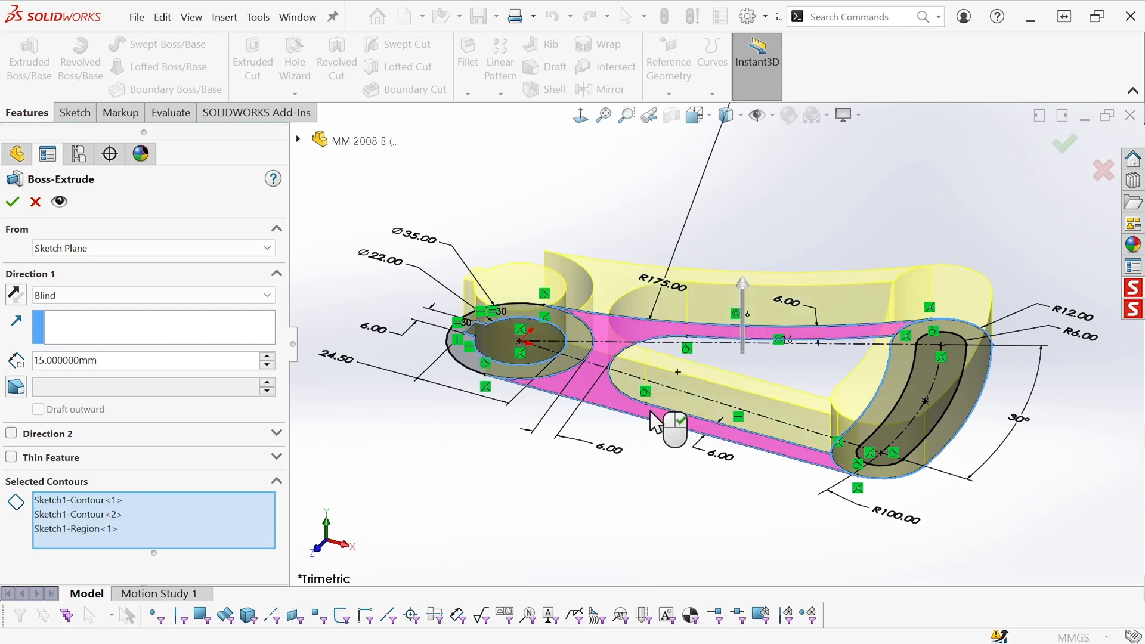
click(76, 528)
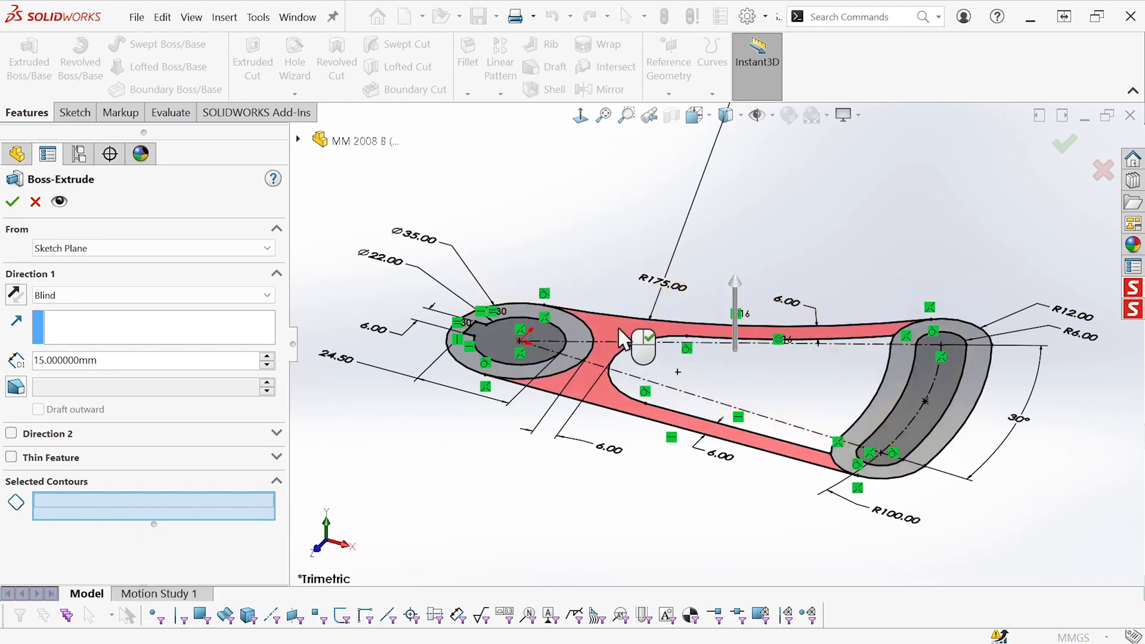
click(646, 342)
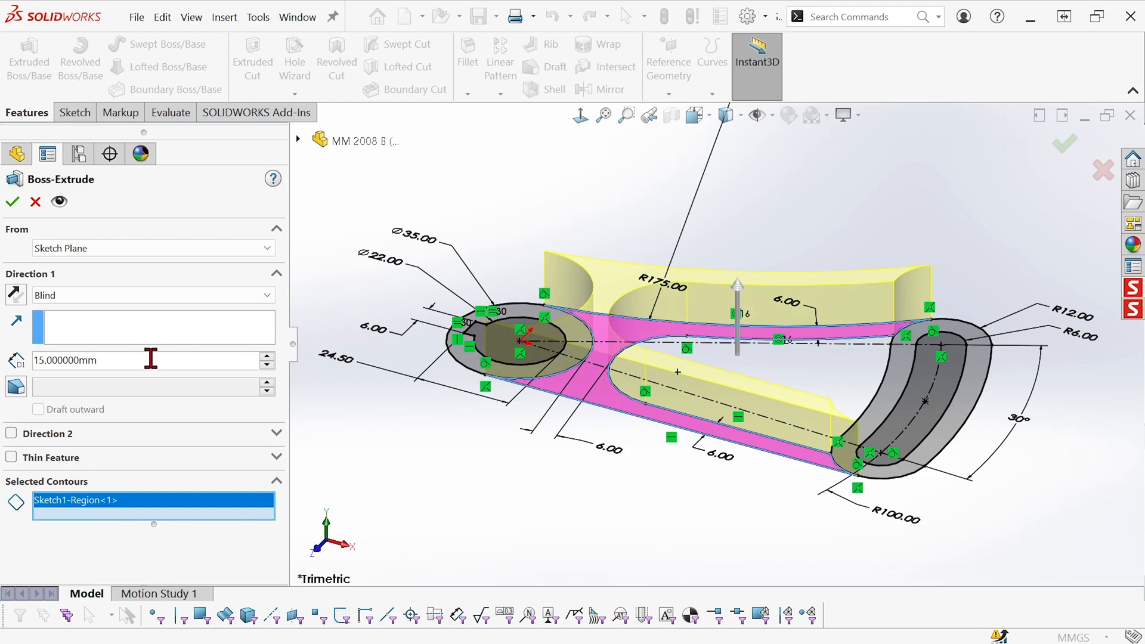
triple_click(80, 360)
text(14.000000)
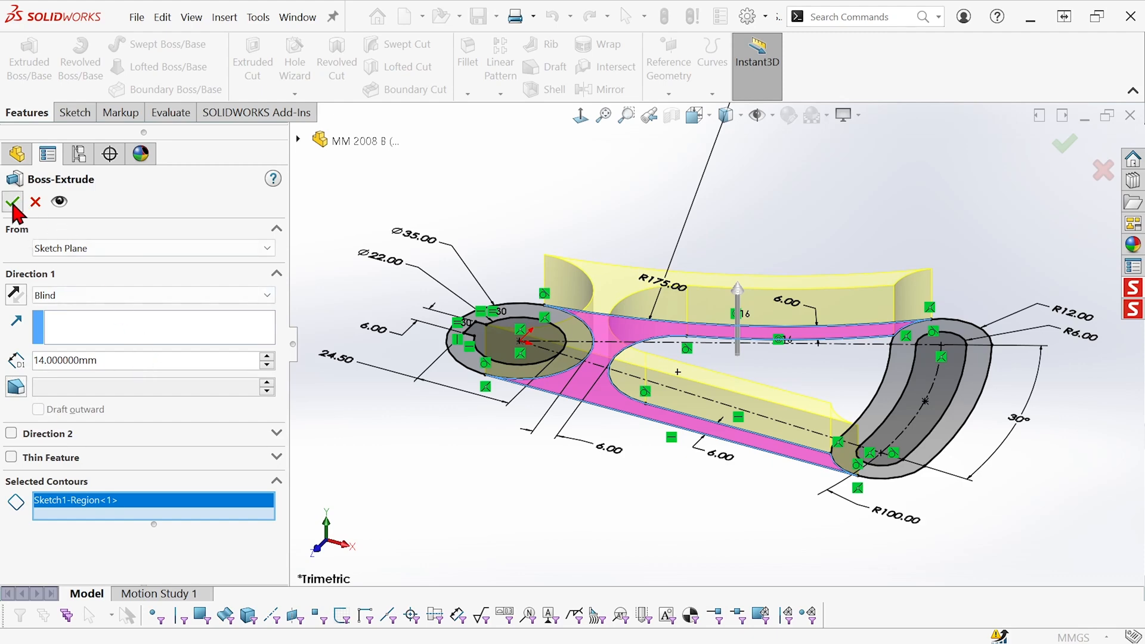
click(12, 203)
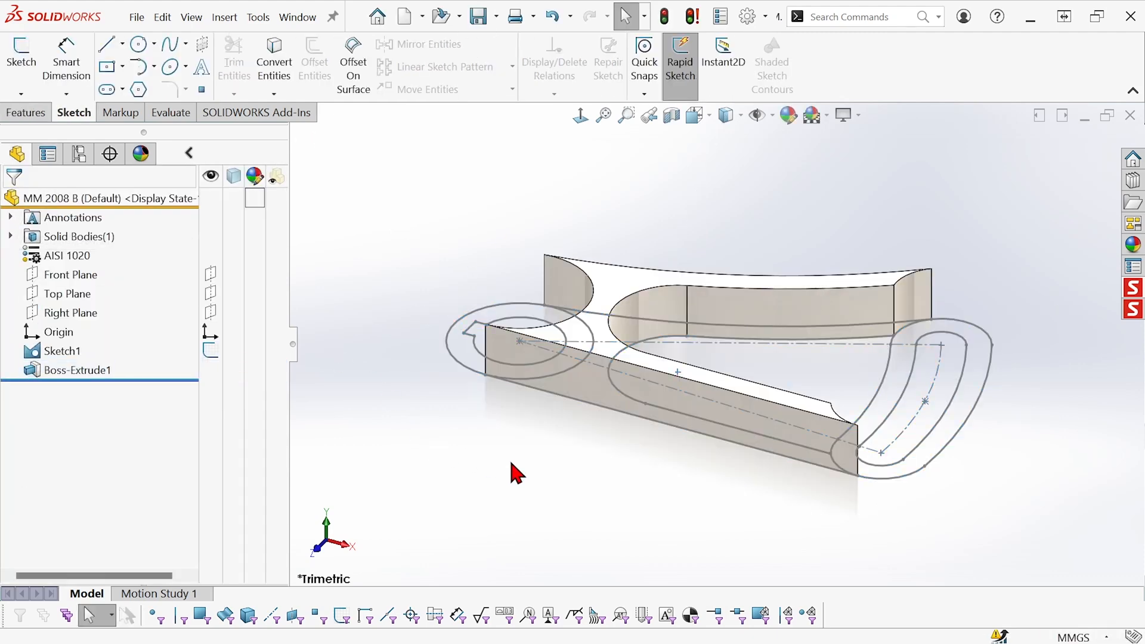
click(78, 370)
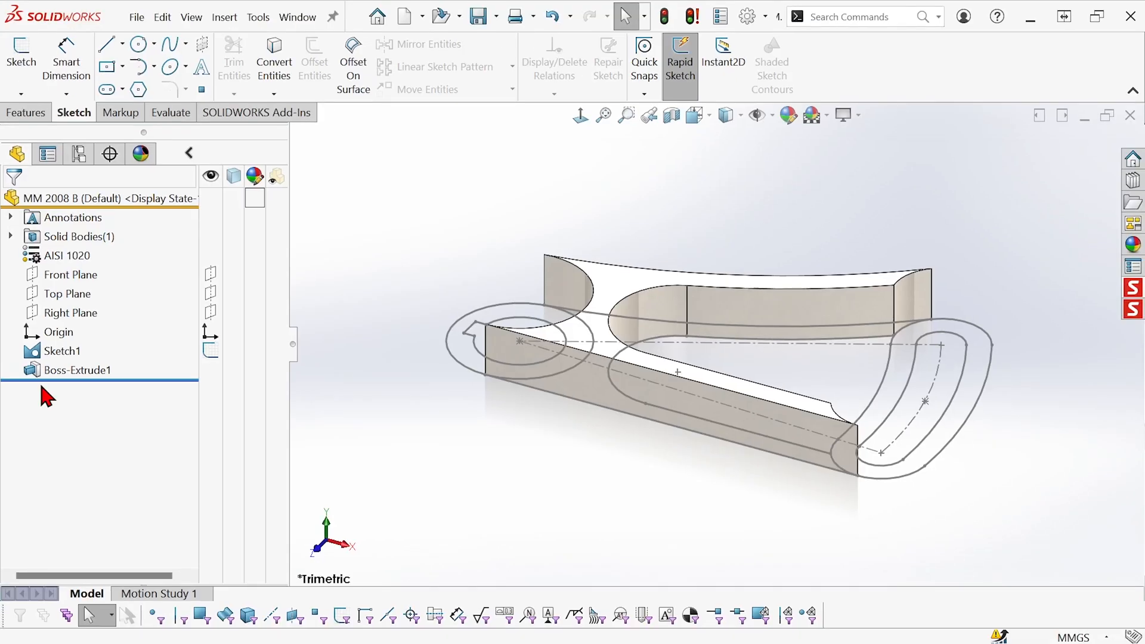
mouse_move(391, 314)
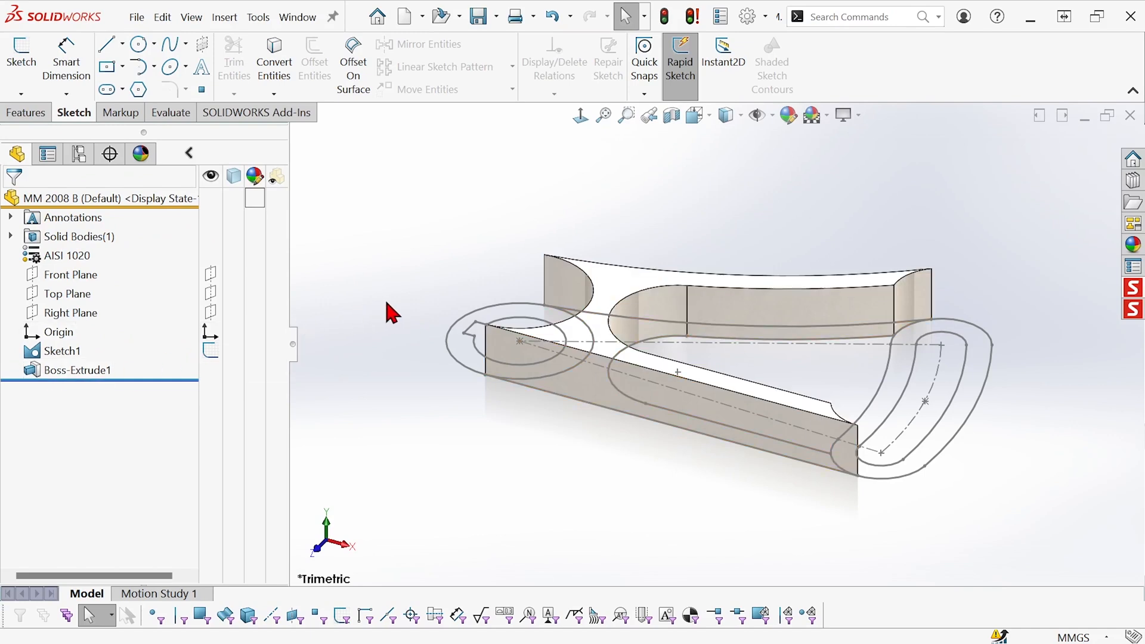
mouse_move(25, 112)
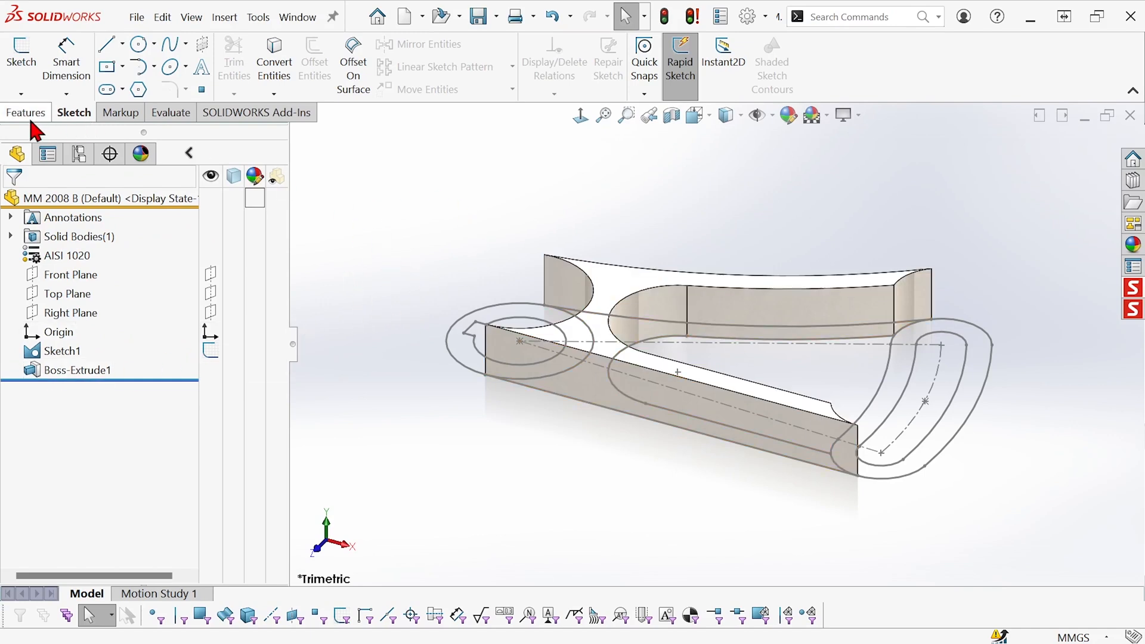
- Start a second extrude from the shared sketch and select the ring region around the hole
click(25, 112)
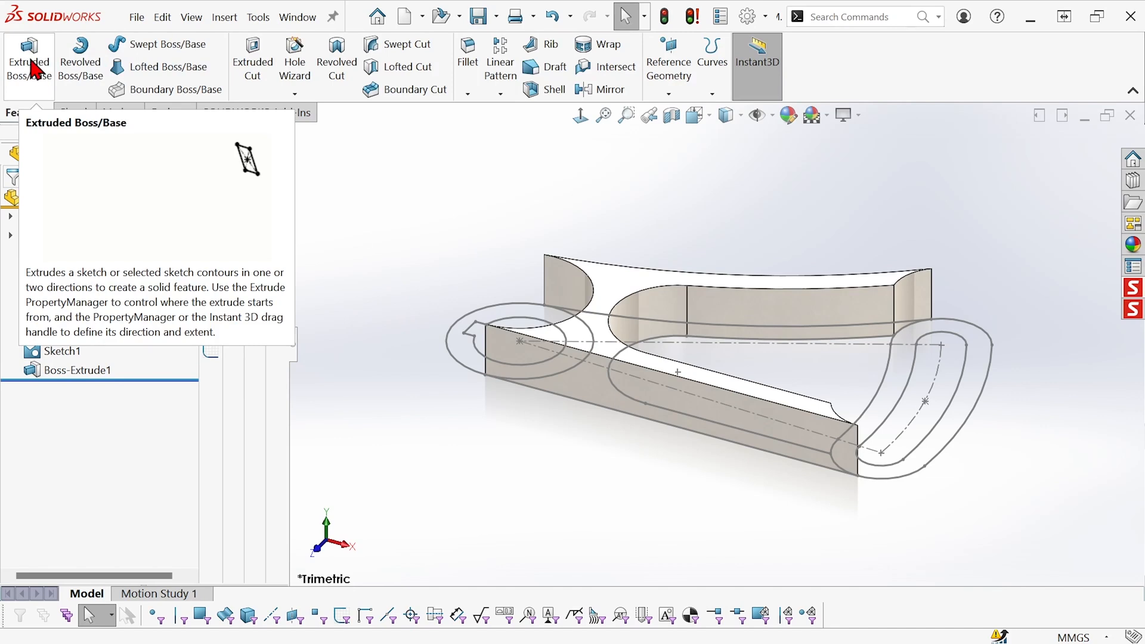
click(29, 62)
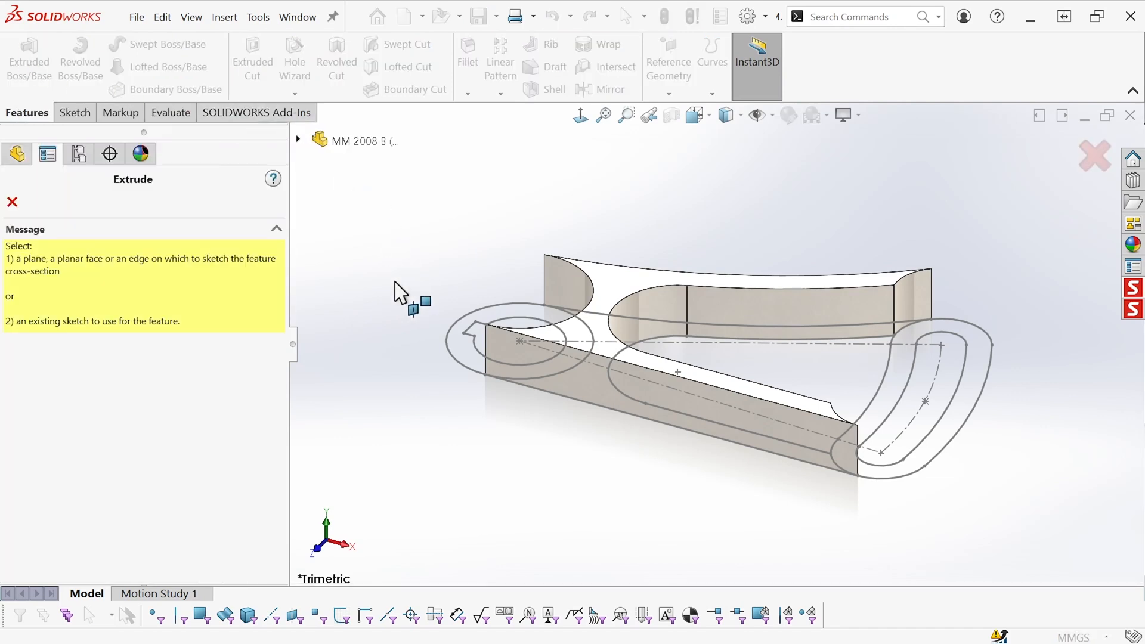
mouse_move(449, 363)
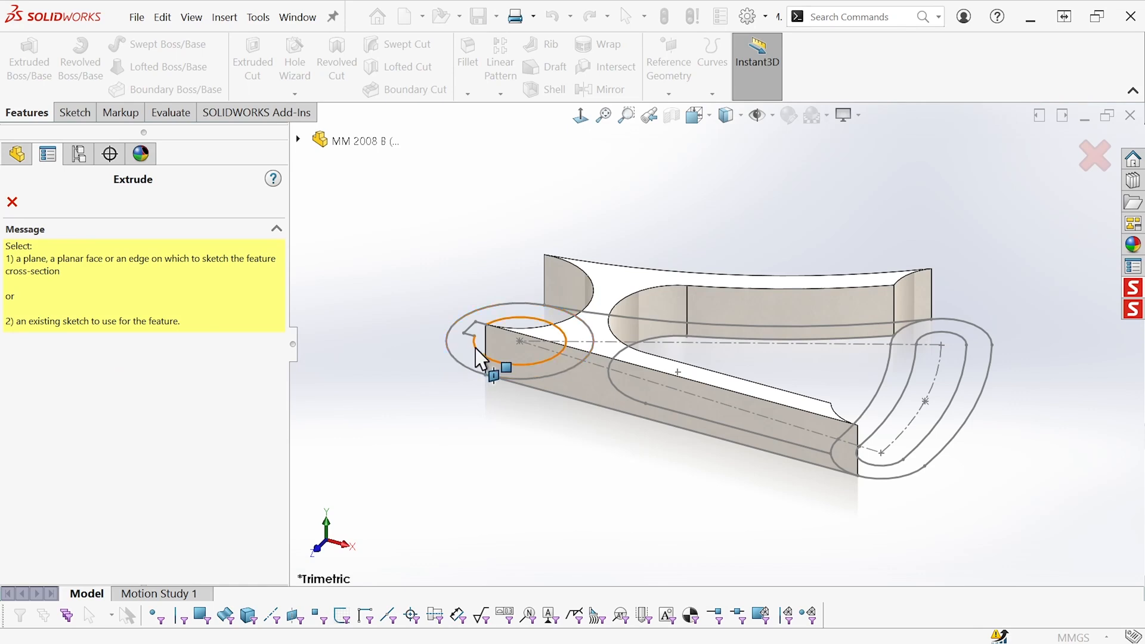
click(493, 341)
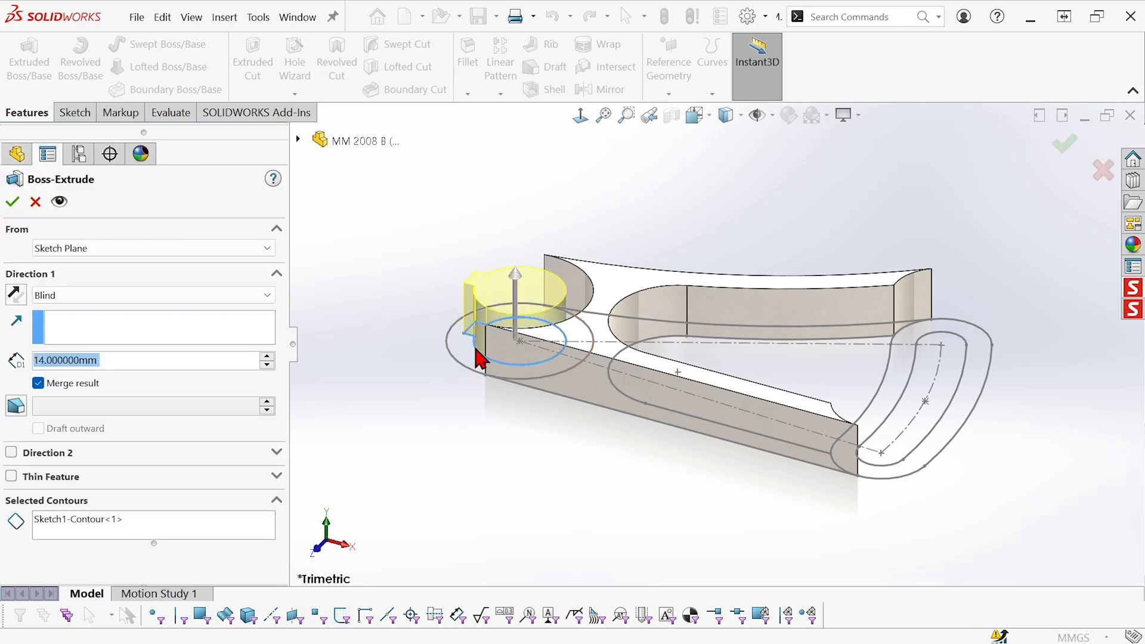
mouse_move(427, 324)
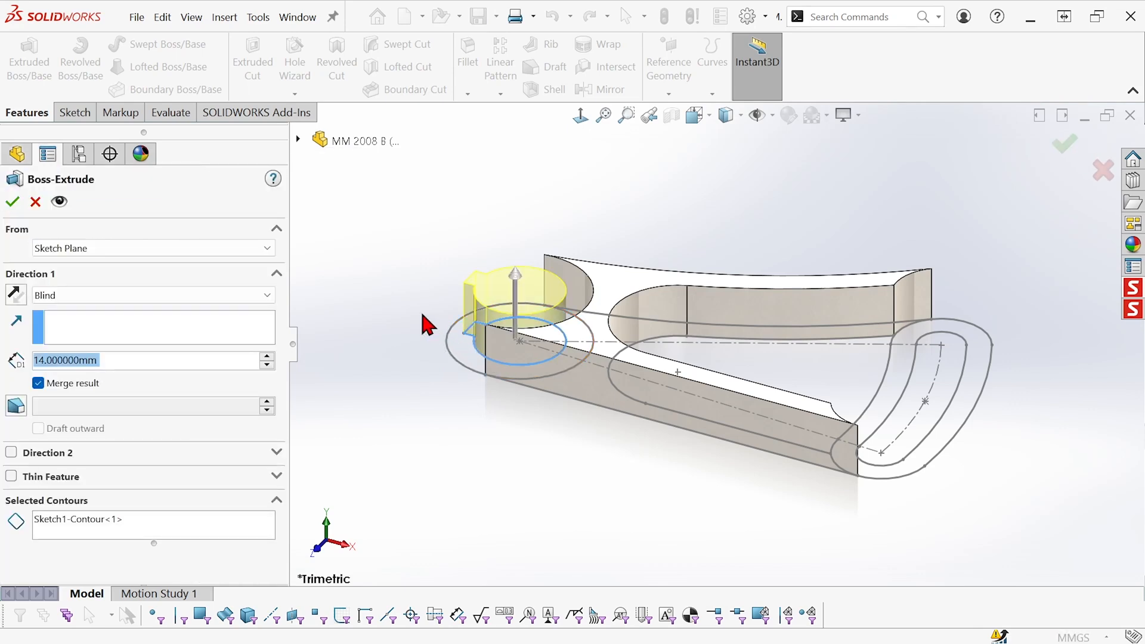
mouse_move(386, 296)
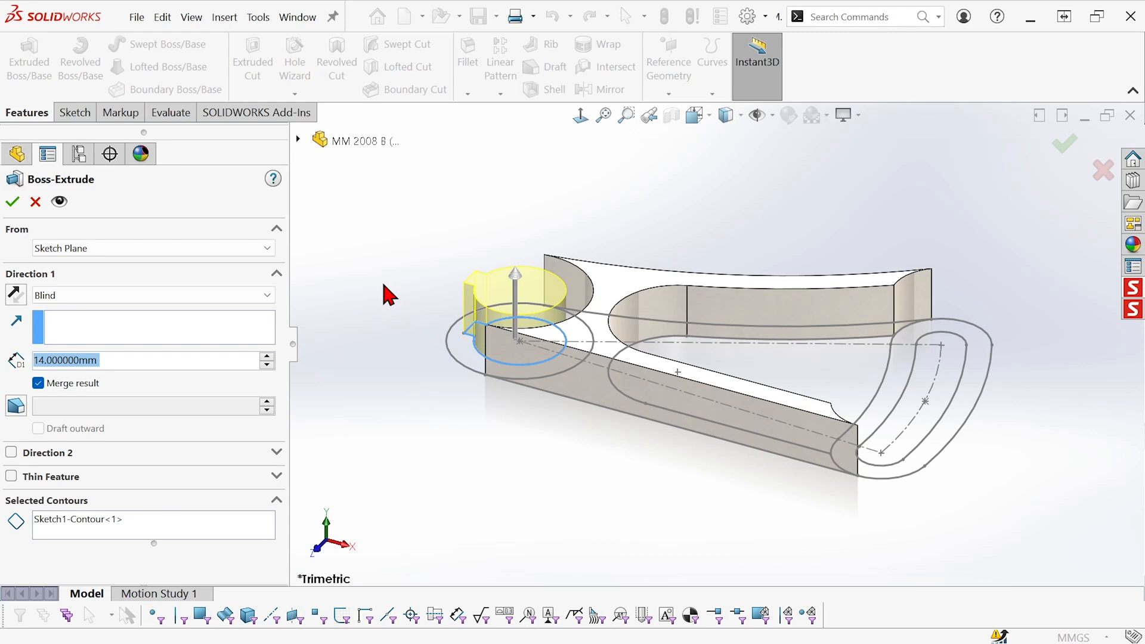
click(110, 519)
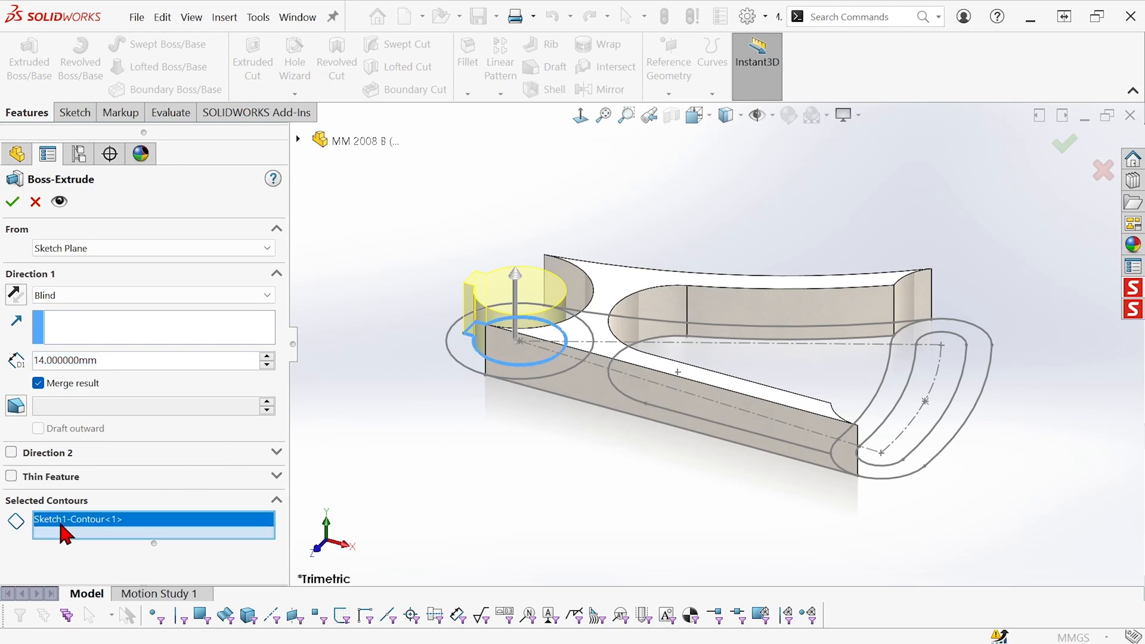
right_click(80, 519)
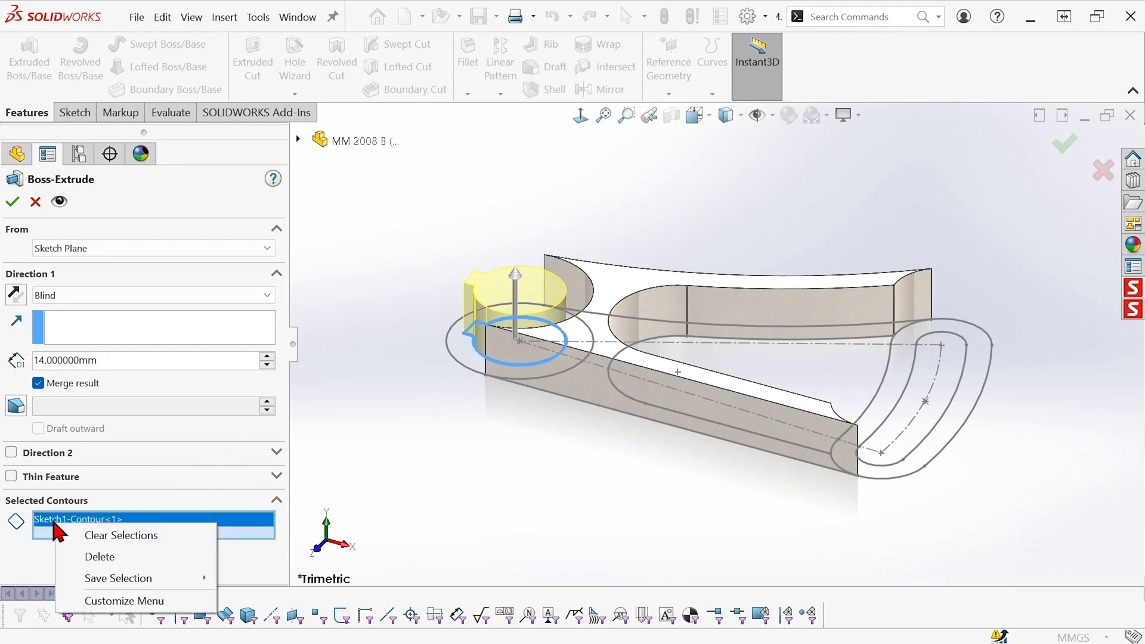
click(121, 535)
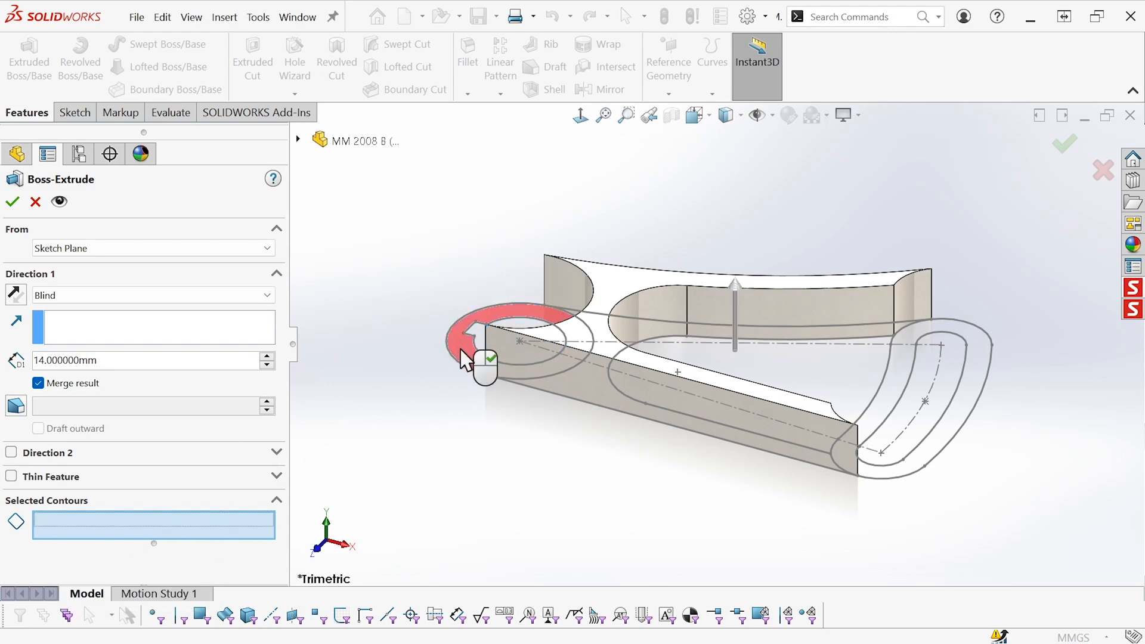
click(511, 336)
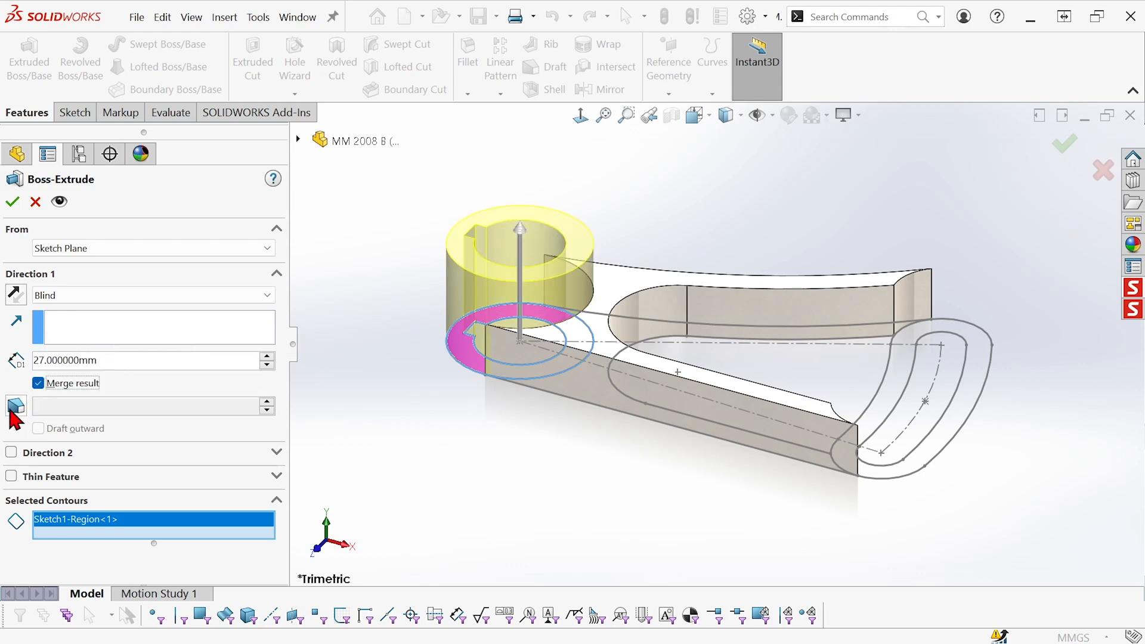
- Make the ring boss 27 mm blind with a 3 mm Direction 2 and confirm Boss-Extrude2
click(12, 452)
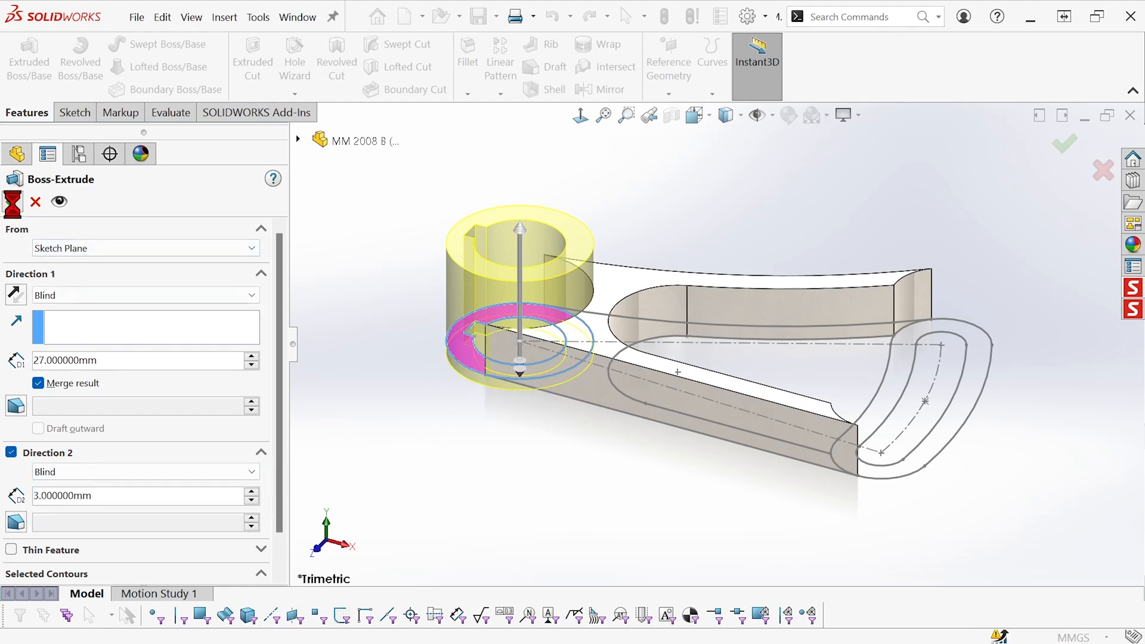
click(1065, 144)
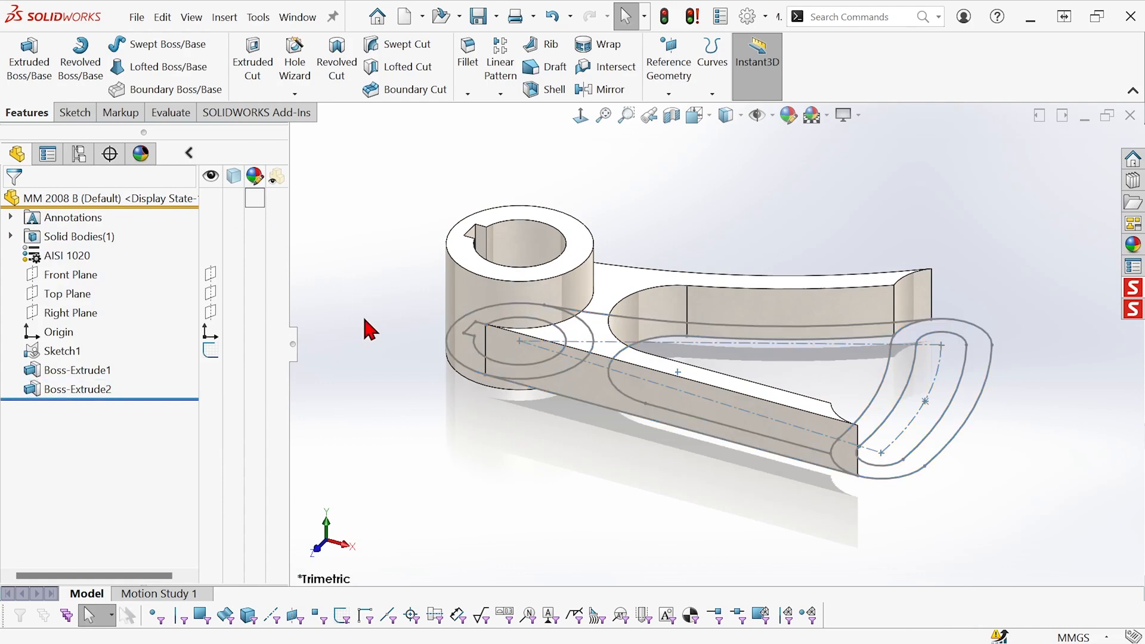
mouse_move(372, 334)
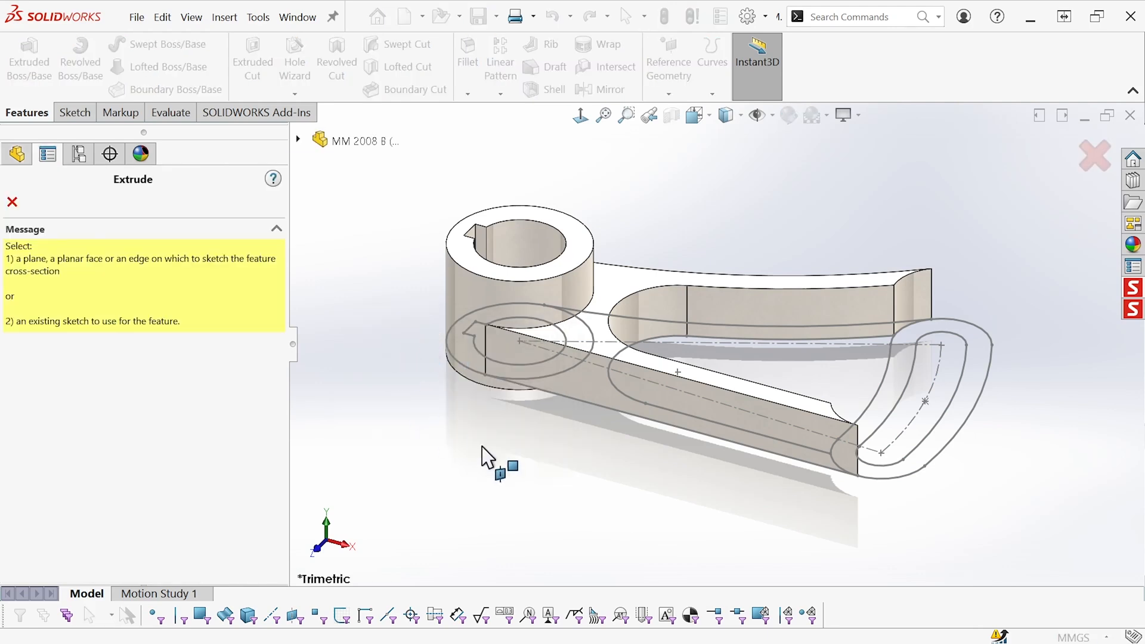
mouse_move(974, 402)
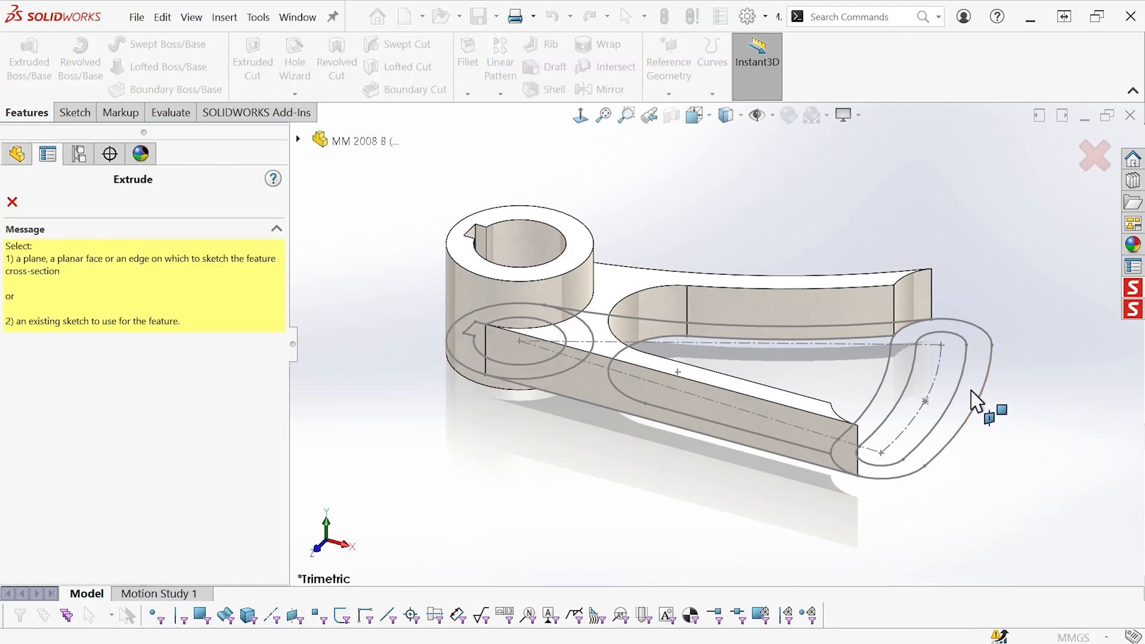
- Extrude the slot ring region 15 mm with a Direction 2 depth below the sketch plane
click(978, 408)
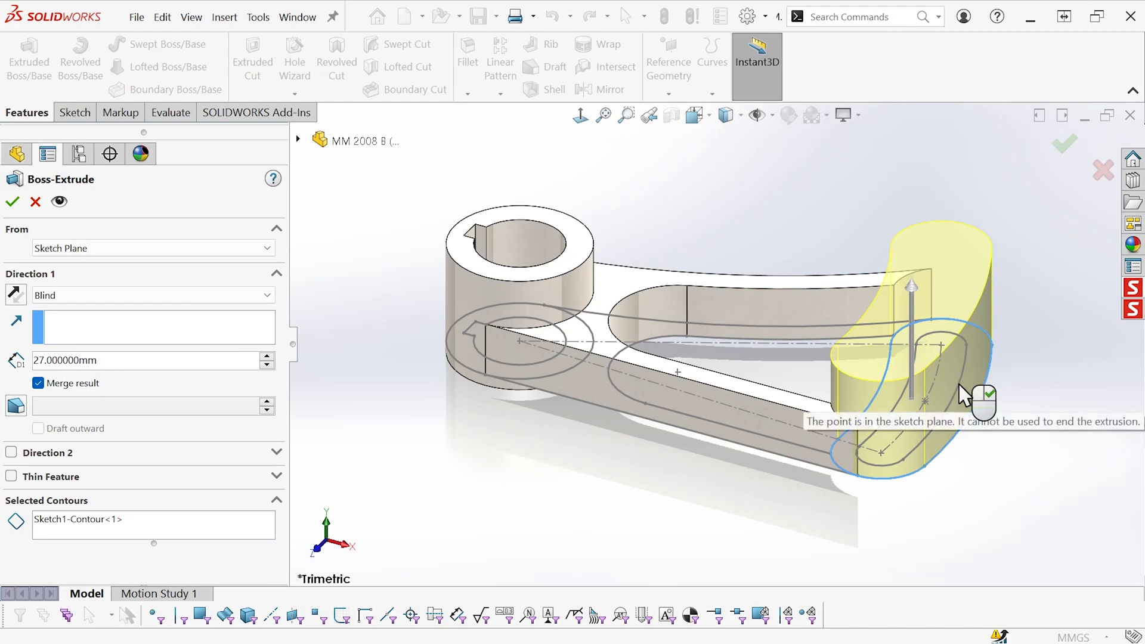
mouse_move(956, 413)
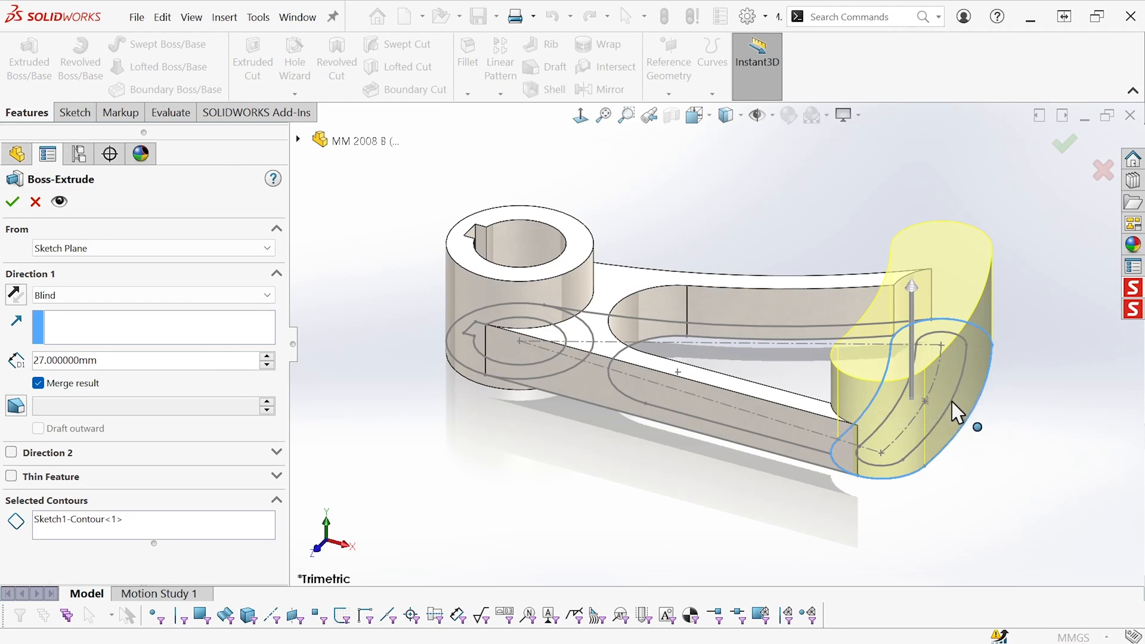
mouse_move(939, 416)
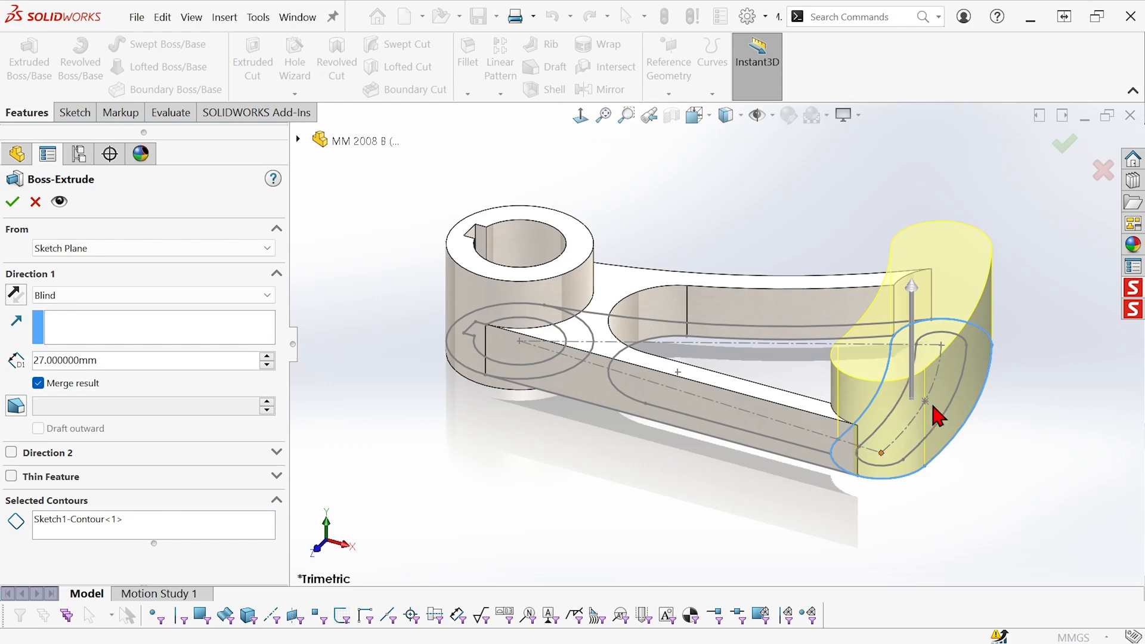
right_click(73, 520)
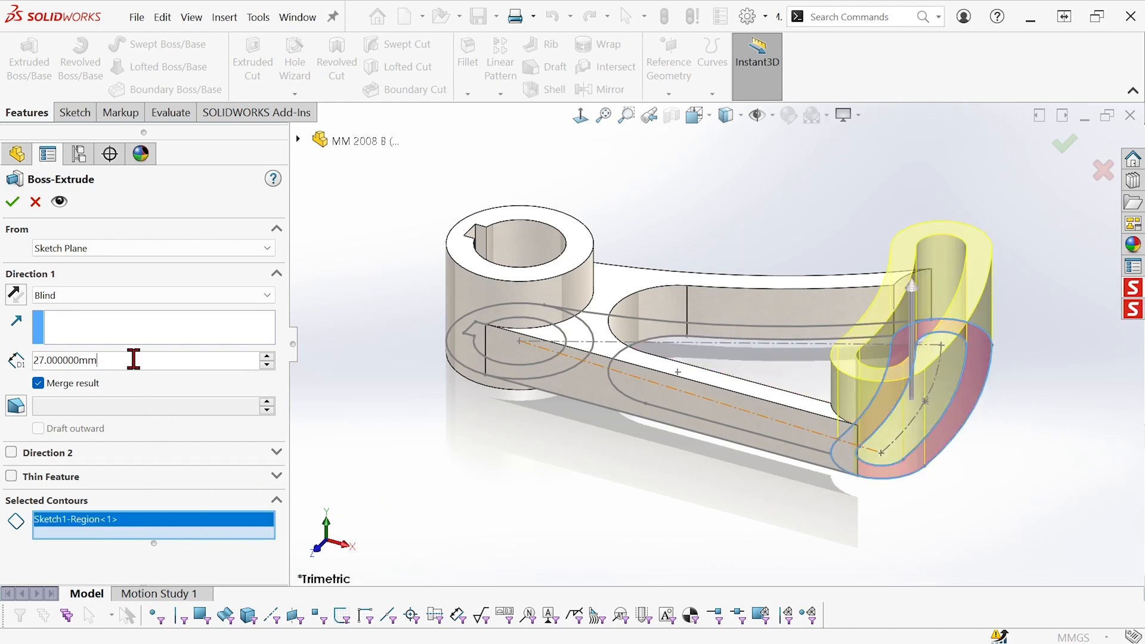
text(15)
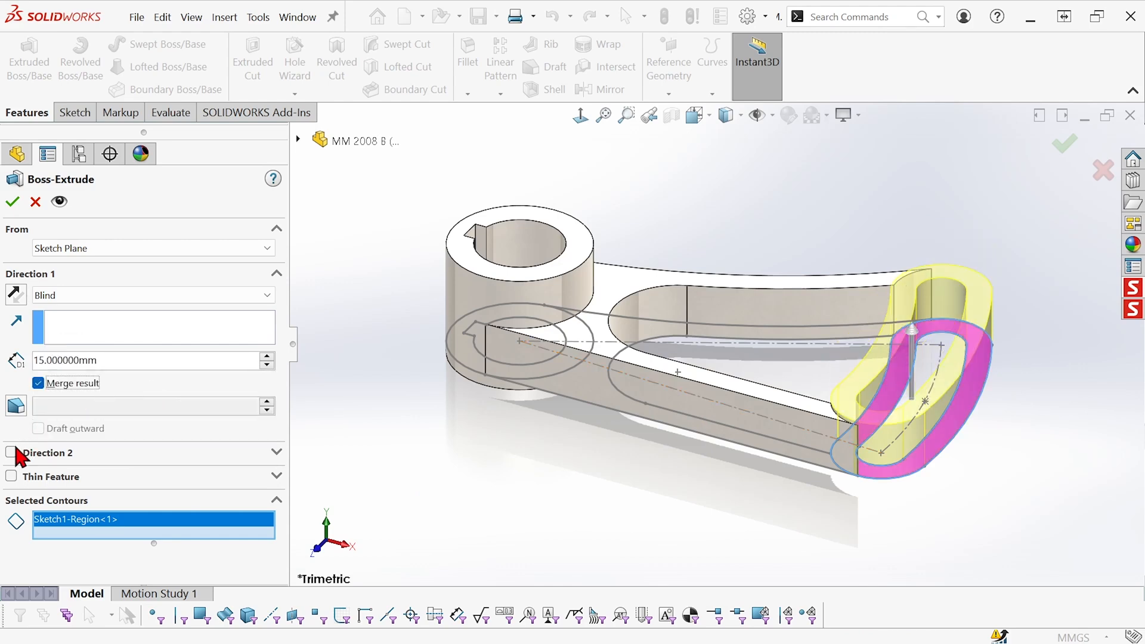
click(12, 452)
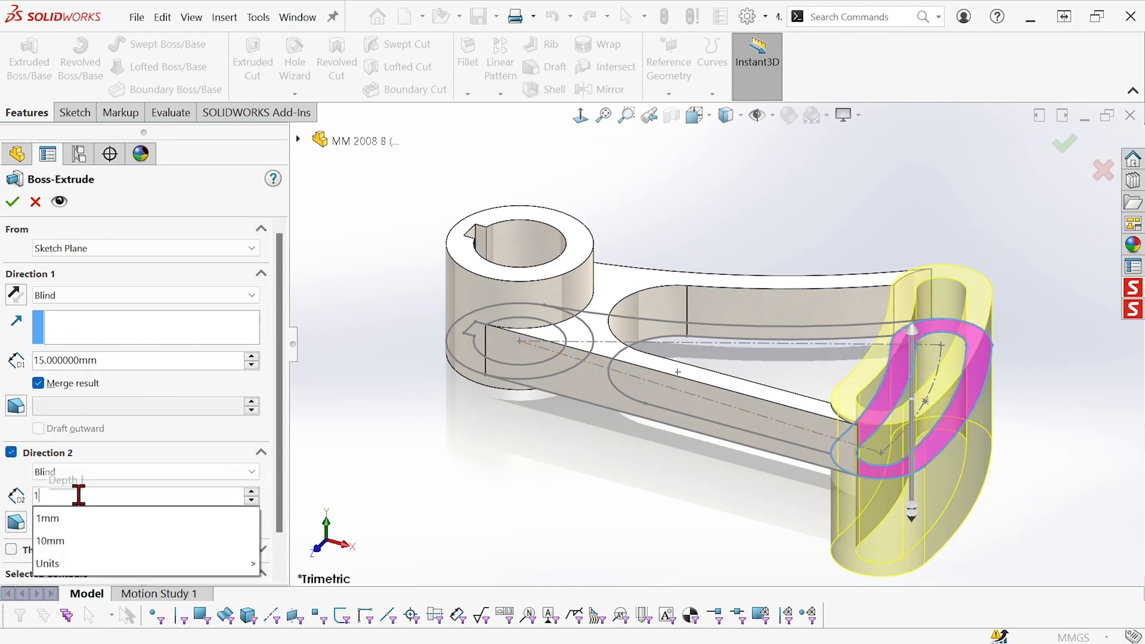
click(48, 519)
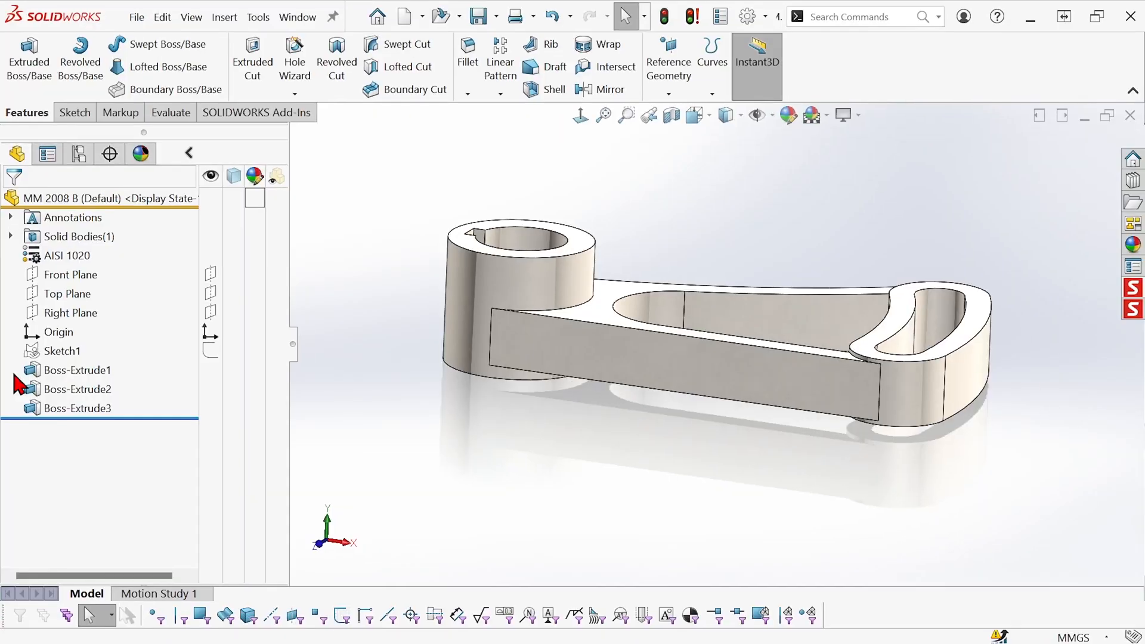
click(63, 350)
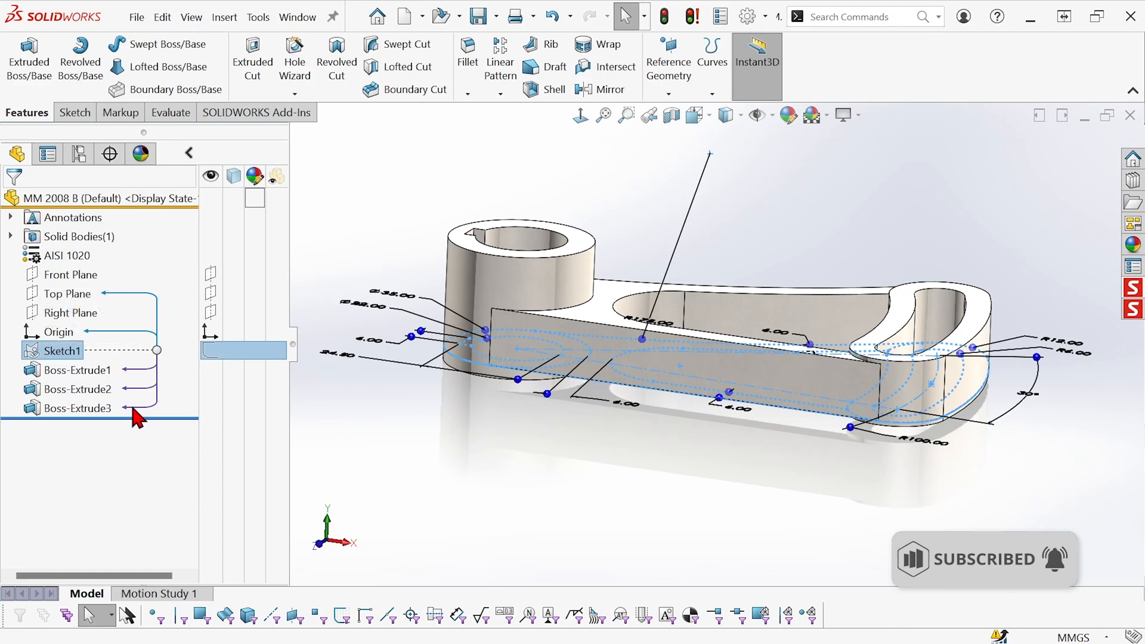
click(438, 431)
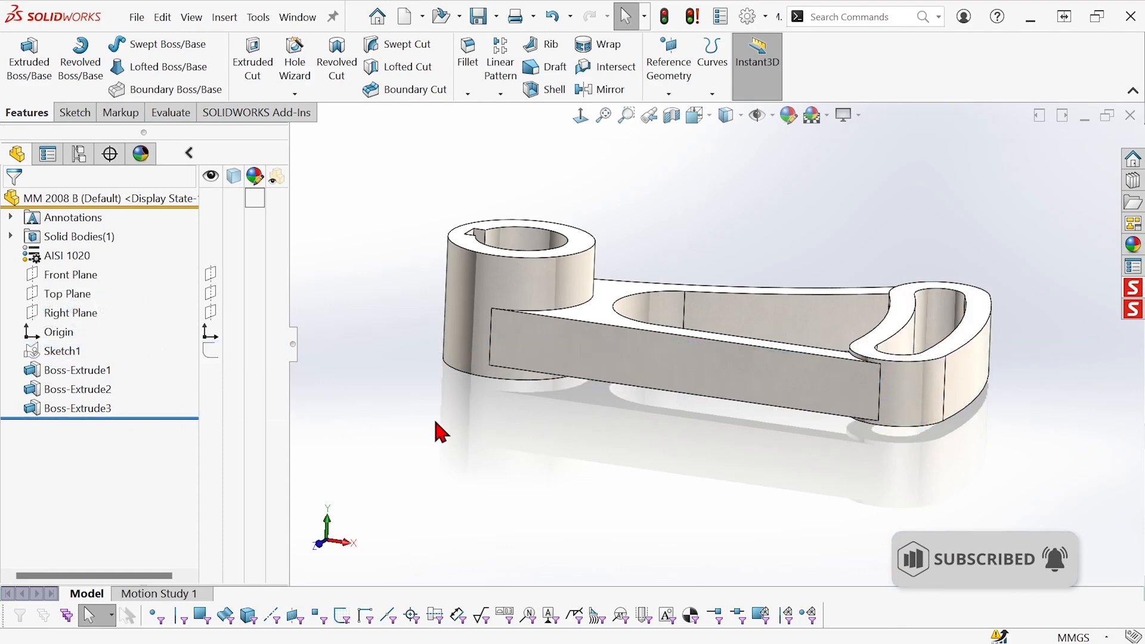
mouse_move(468, 483)
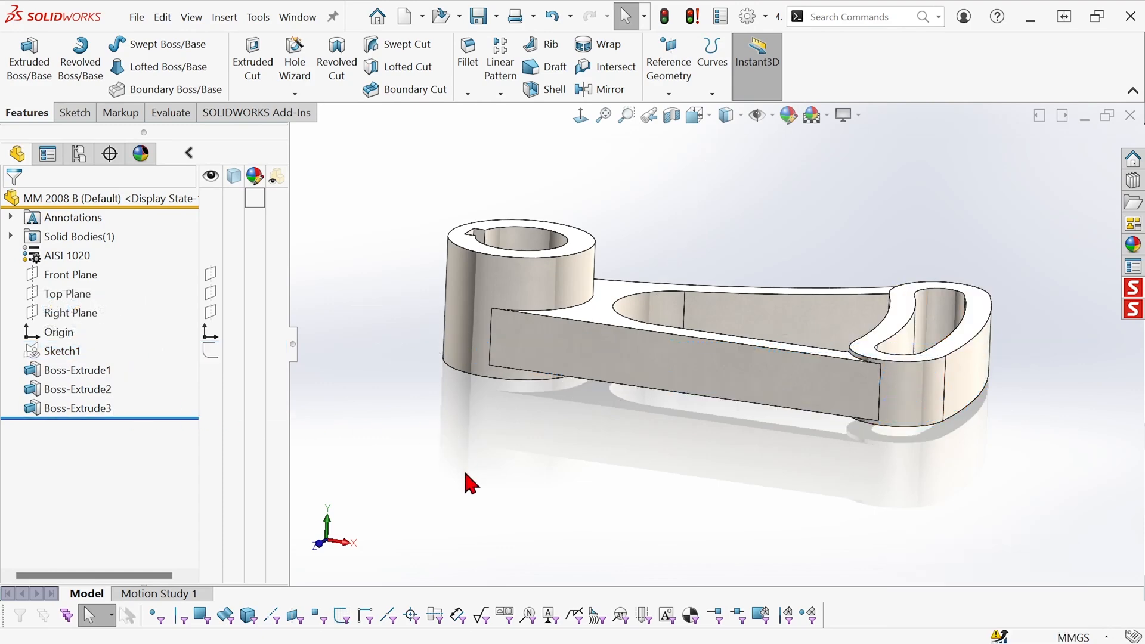